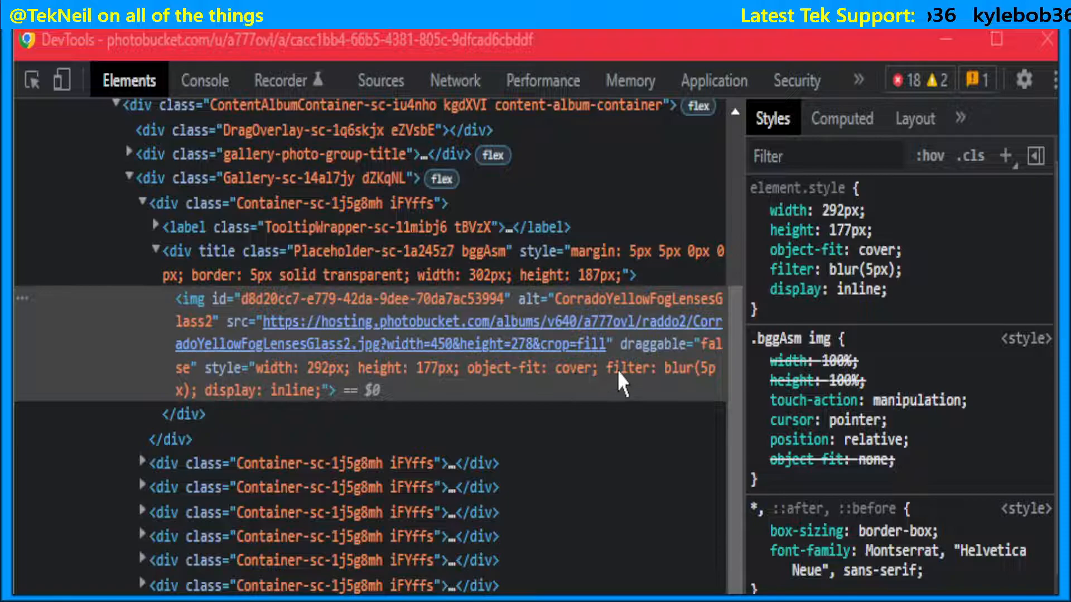
mouse_move(649, 385)
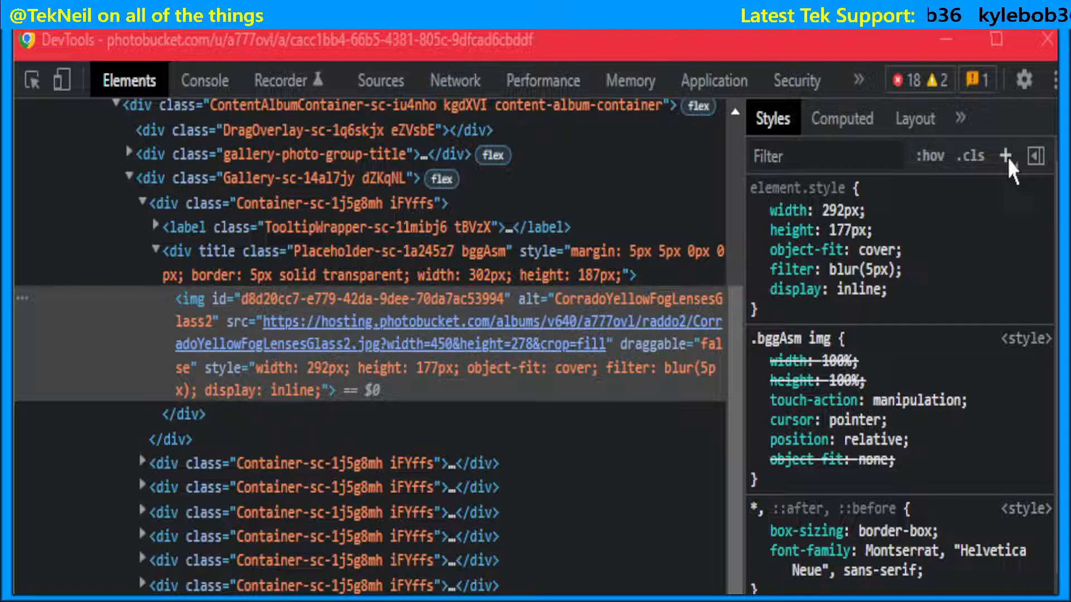
Add an inspector-stylesheet rule for img and start it with the filter property
left_click(1004, 155)
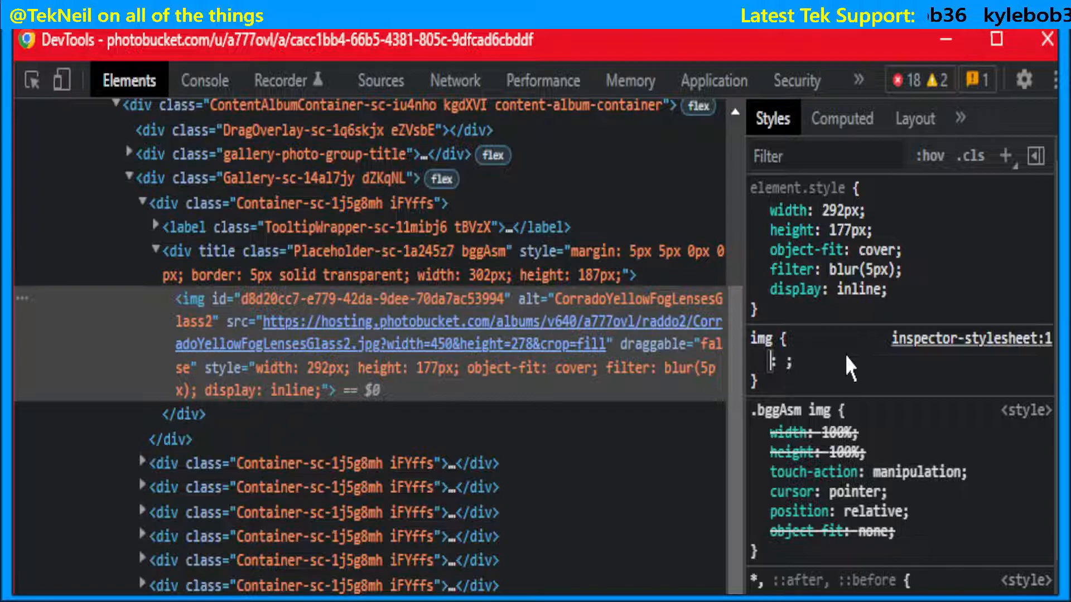
type("filter")
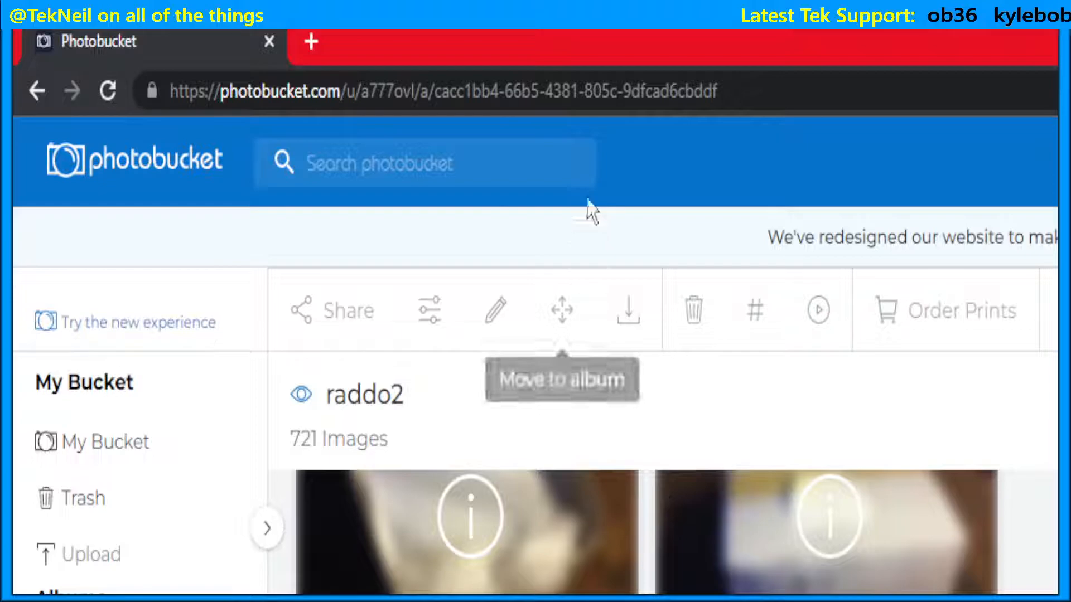
Confirm the filter property name so its value can be set to none
key("F12")
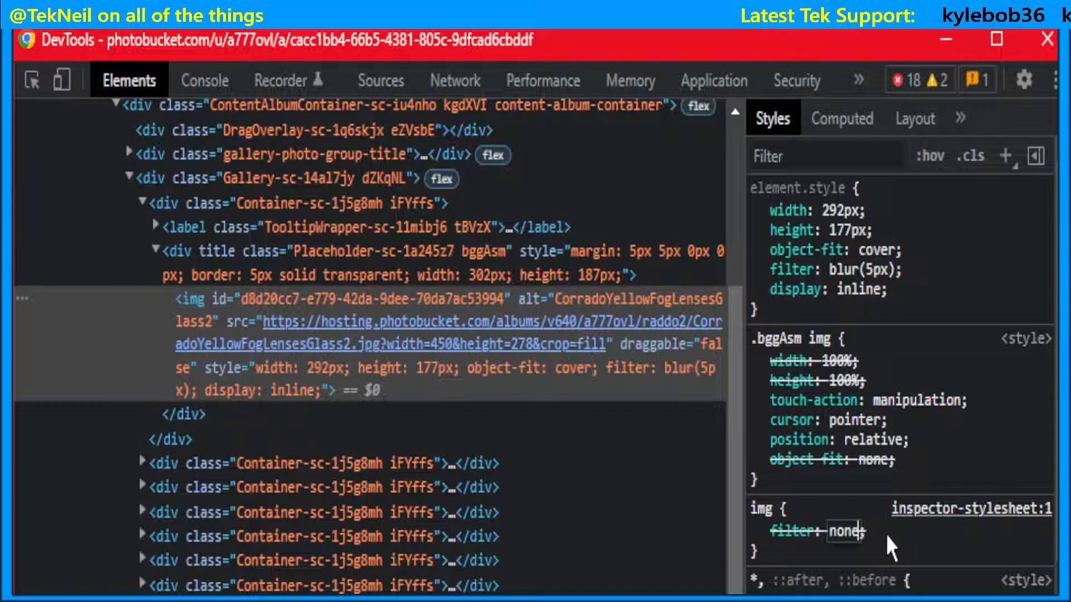
Make the img filter value none!important, commit it, and toggle the rule off and back on
type("!important")
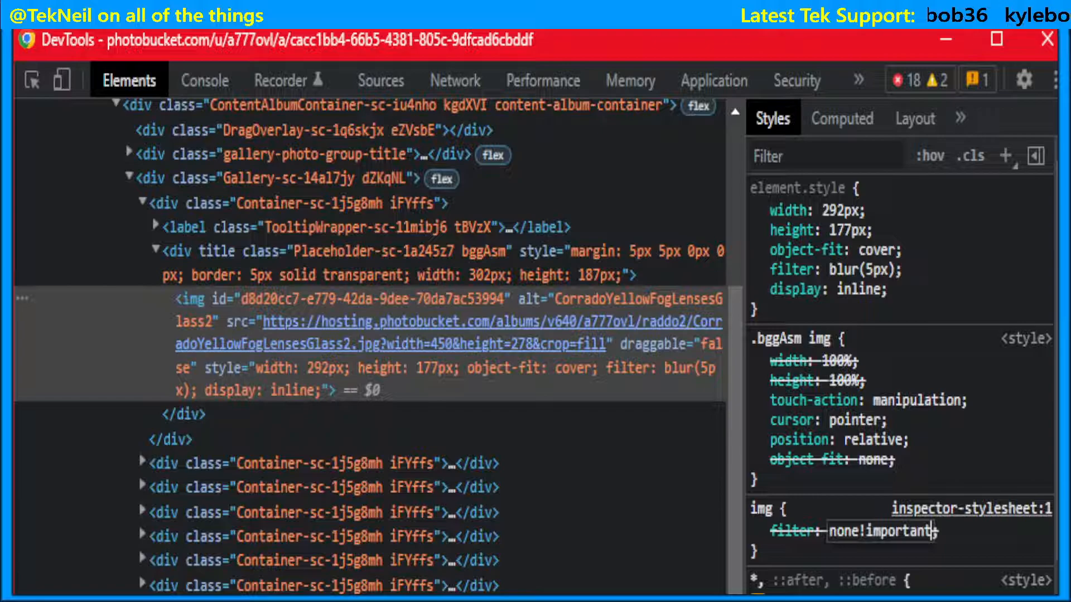
left_click(759, 531)
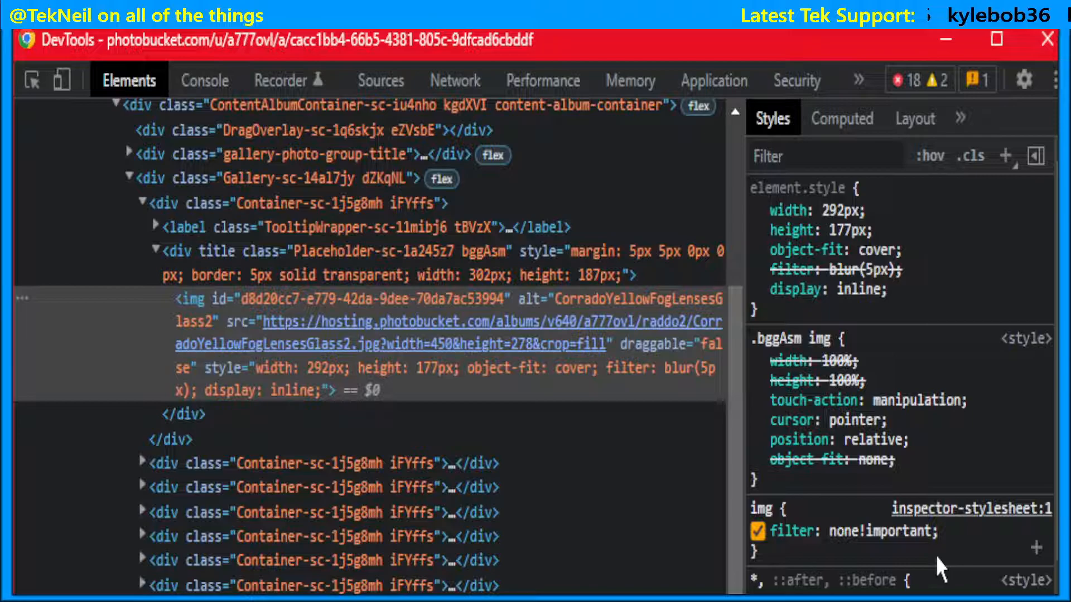
left_click(762, 530)
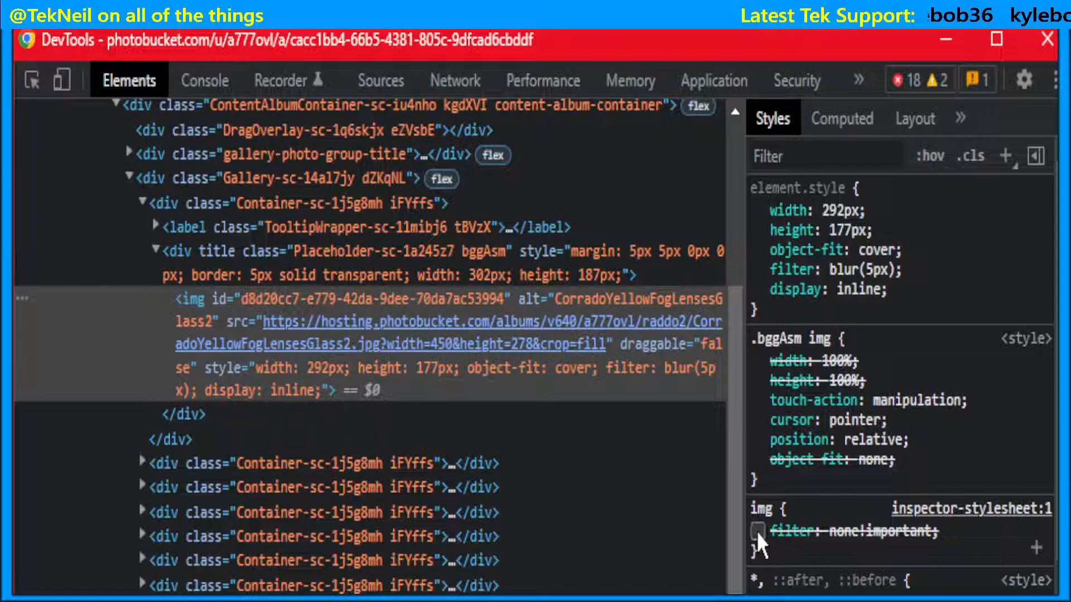
left_click(759, 531)
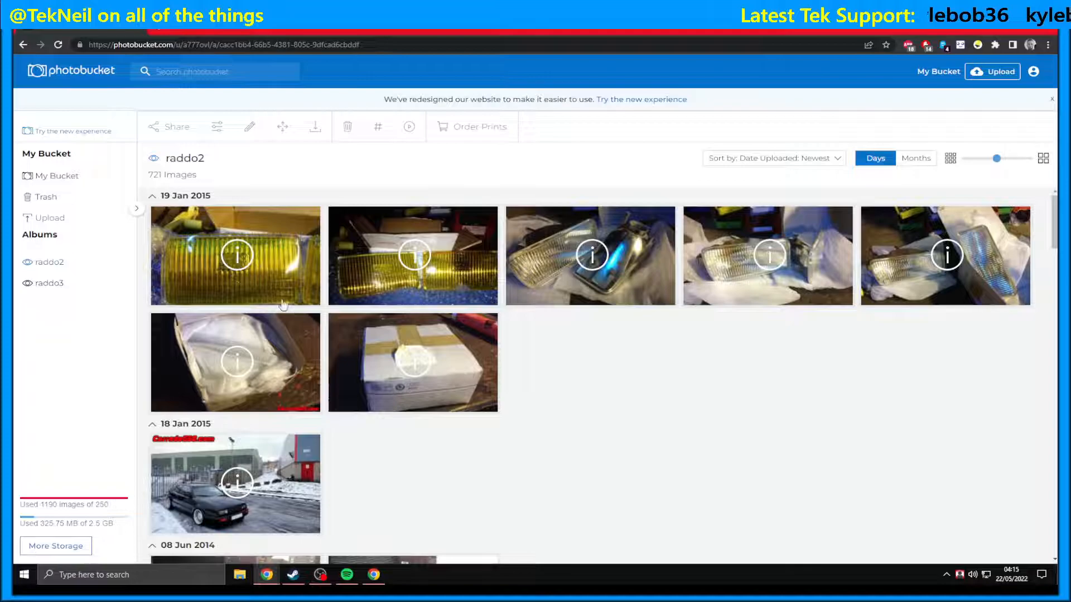
mouse_move(492, 471)
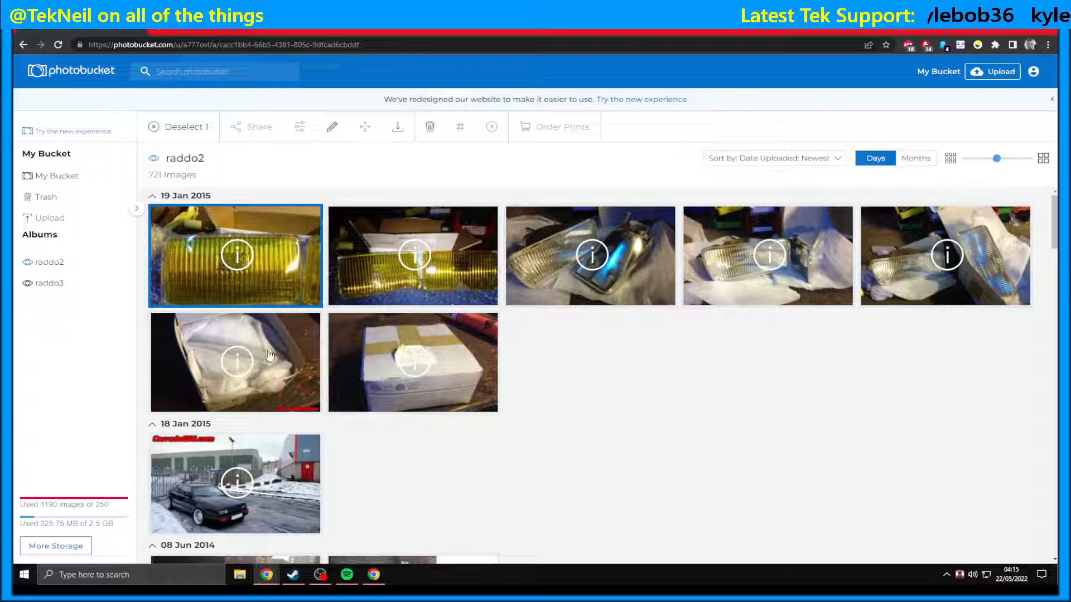
Scroll down through the raddo2 album's now-sharp thumbnails
scroll("down", 3)
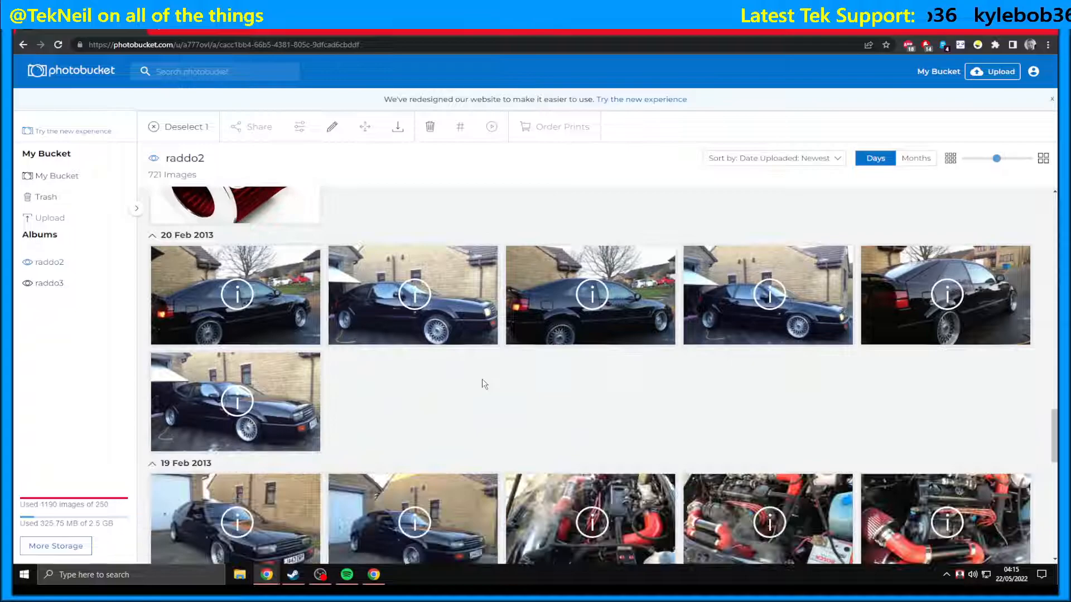
scroll("down", 3)
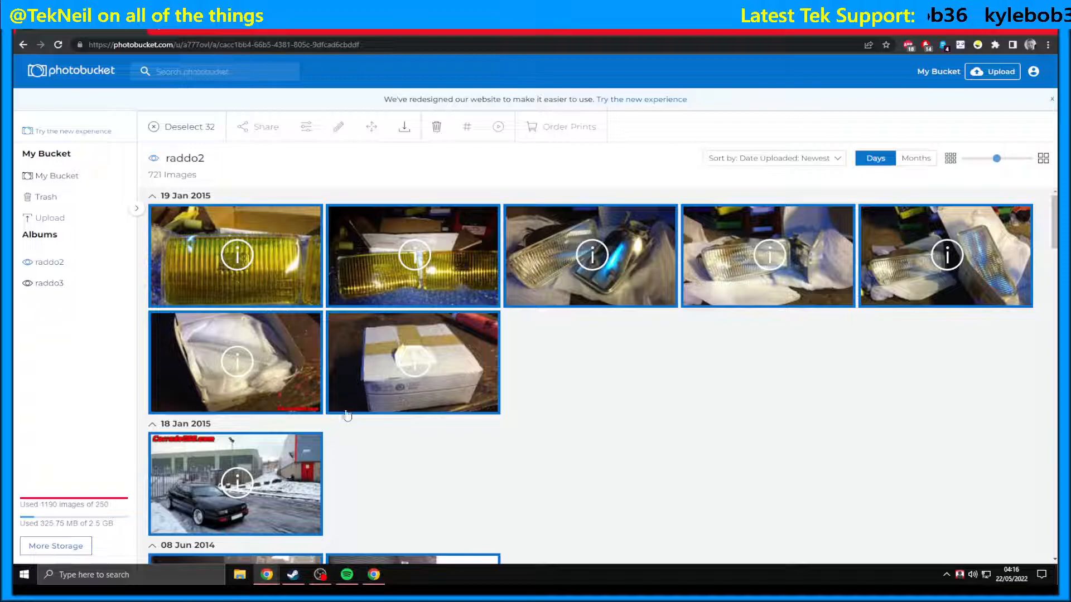
scroll("down", 3)
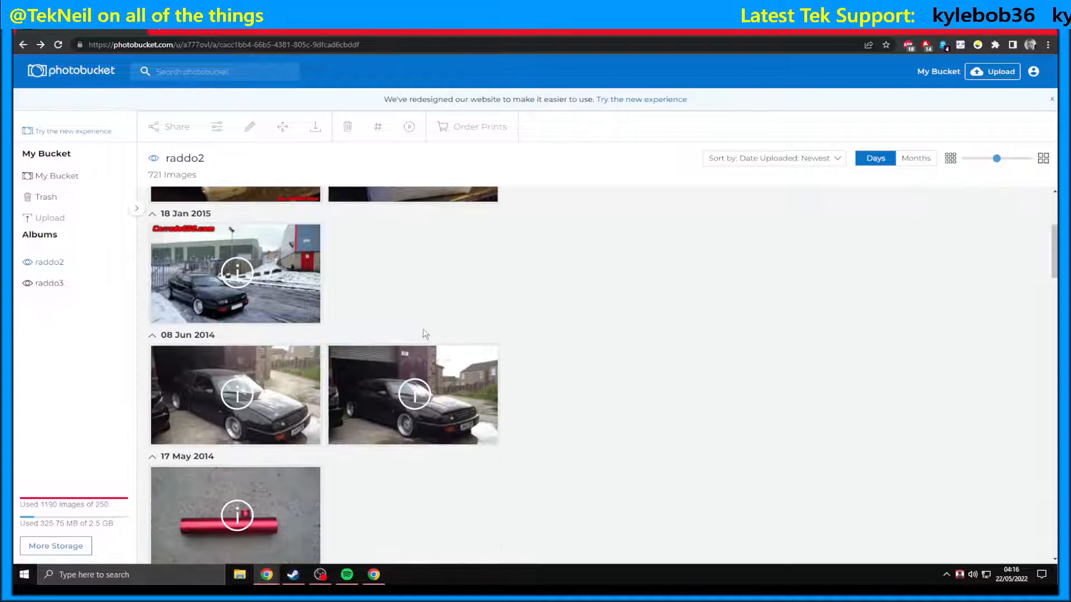
left_click(234, 273)
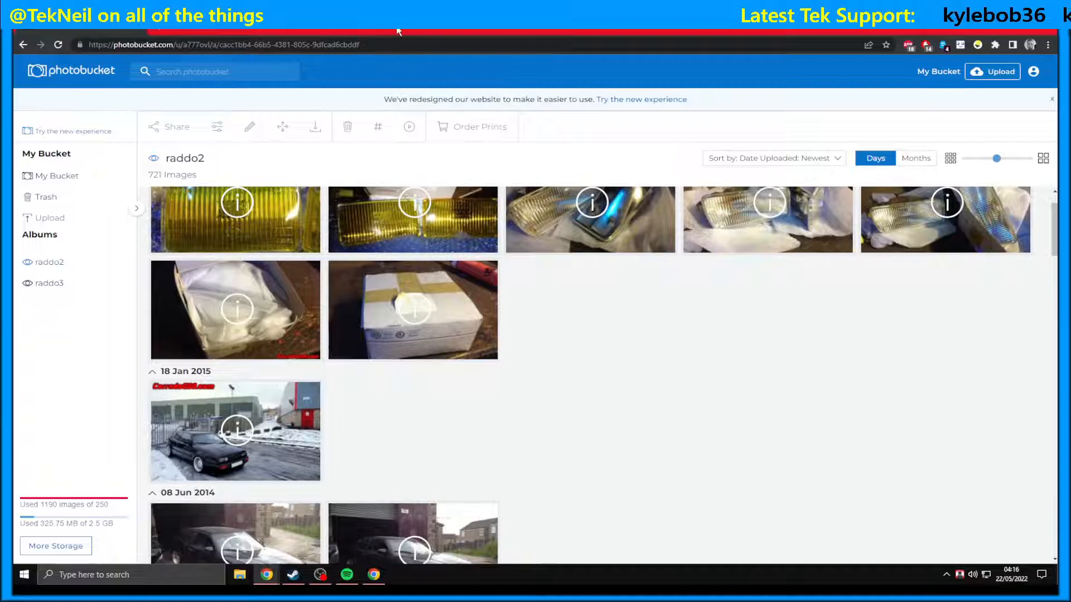
Toggle DevTools with F12 to edit the redesign banner text
key("F12")
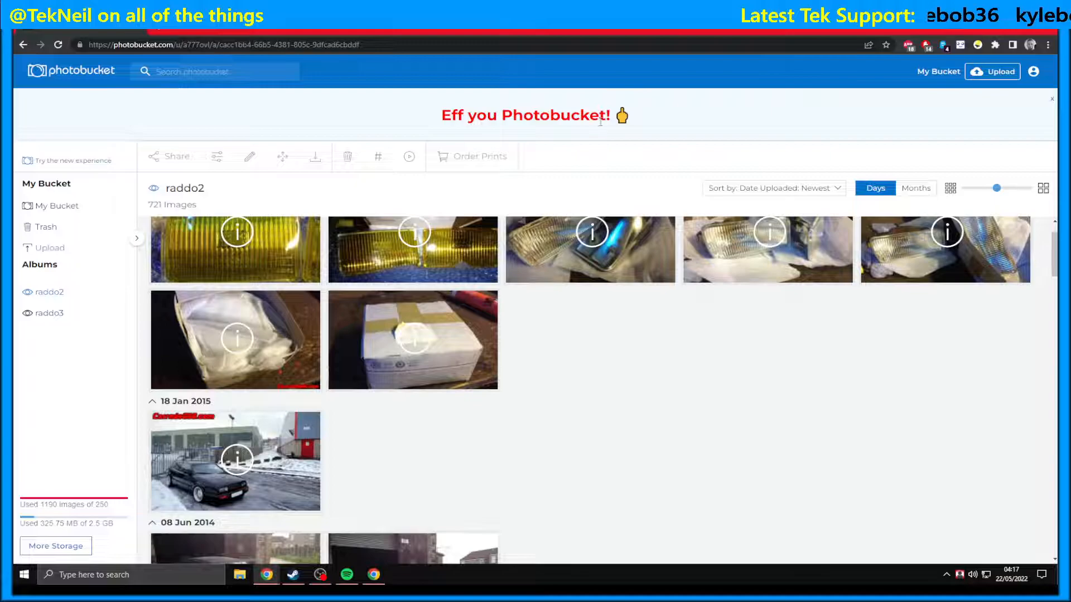
mouse_move(560, 378)
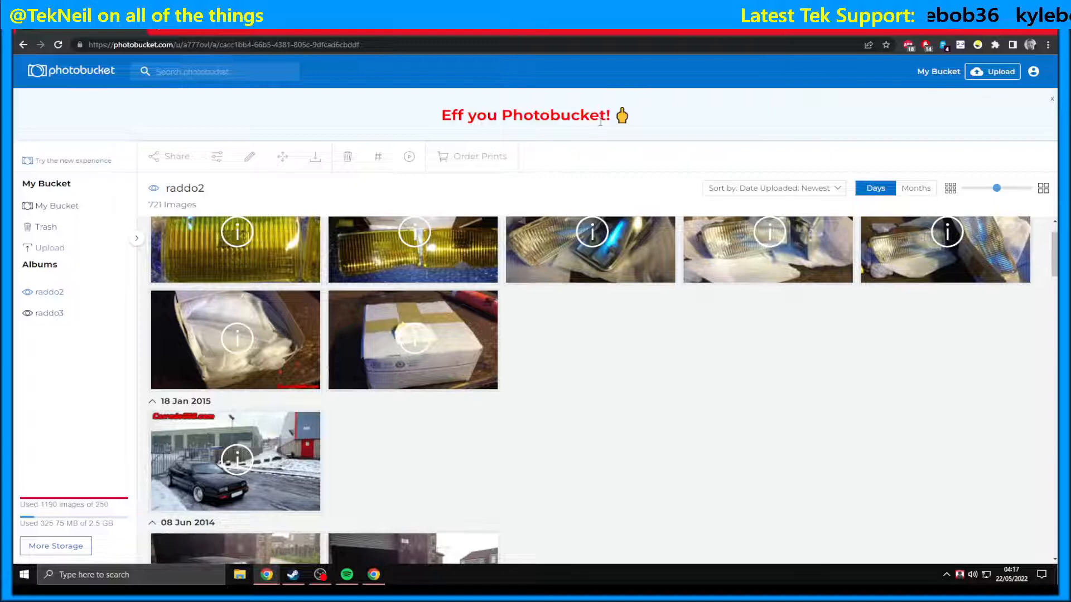